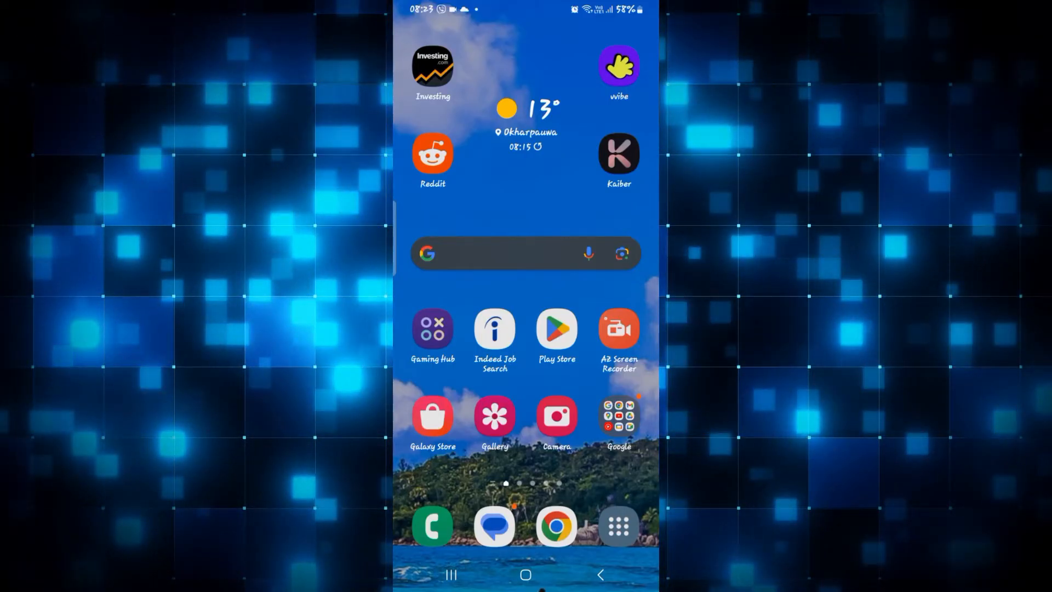
Launch Google Play Store from the home screen to reach the FYERS listing.
{"action": "left_click", "coordinate": [556, 329]}
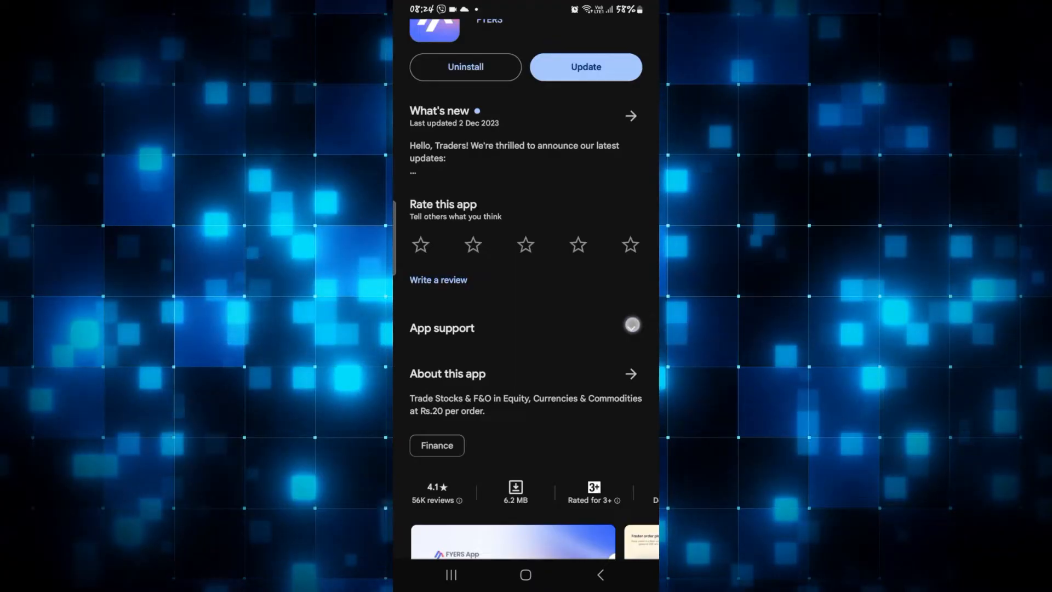
Expand FYERS App support and choose the support email to bring up the mail app chooser.
{"action": "left_click", "coordinate": [629, 328]}
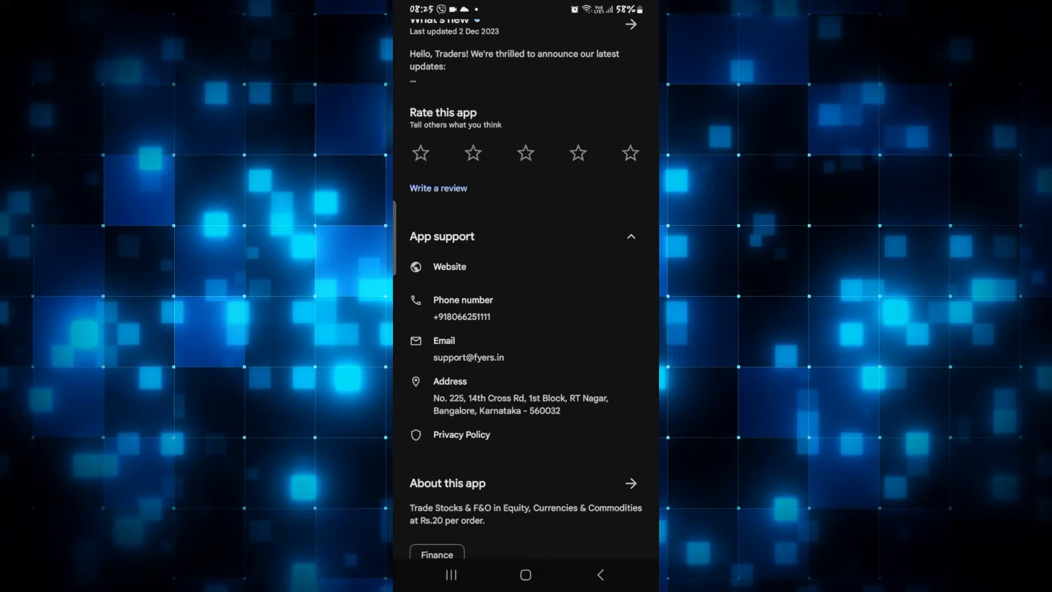
{"action": "left_click", "coordinate": [468, 349]}
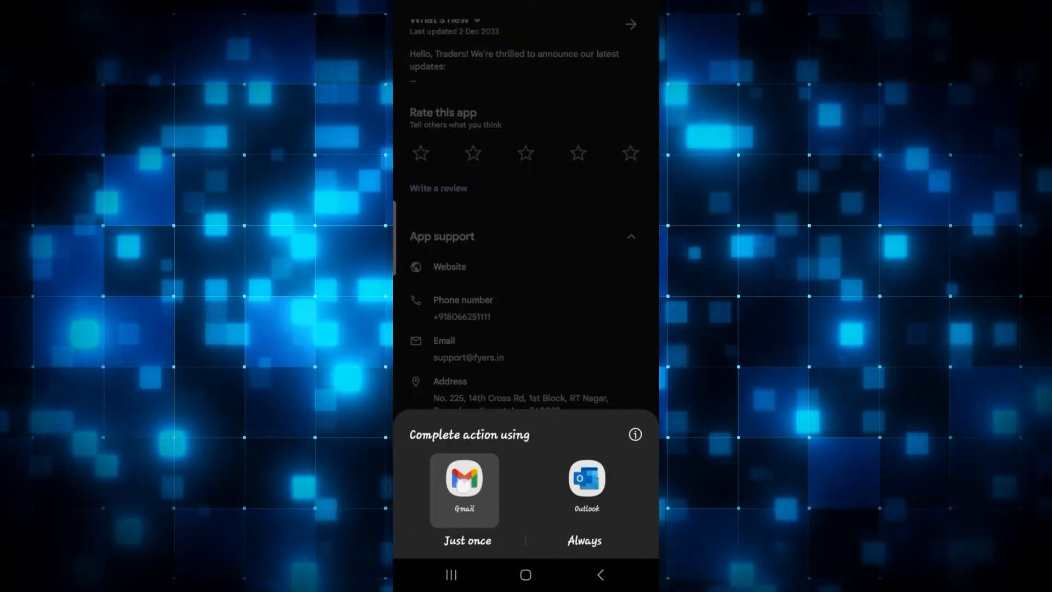
Write the email in Gmail with subject 'delete my account' and leave it saved as a draft.
{"action": "left_click", "coordinate": [467, 541]}
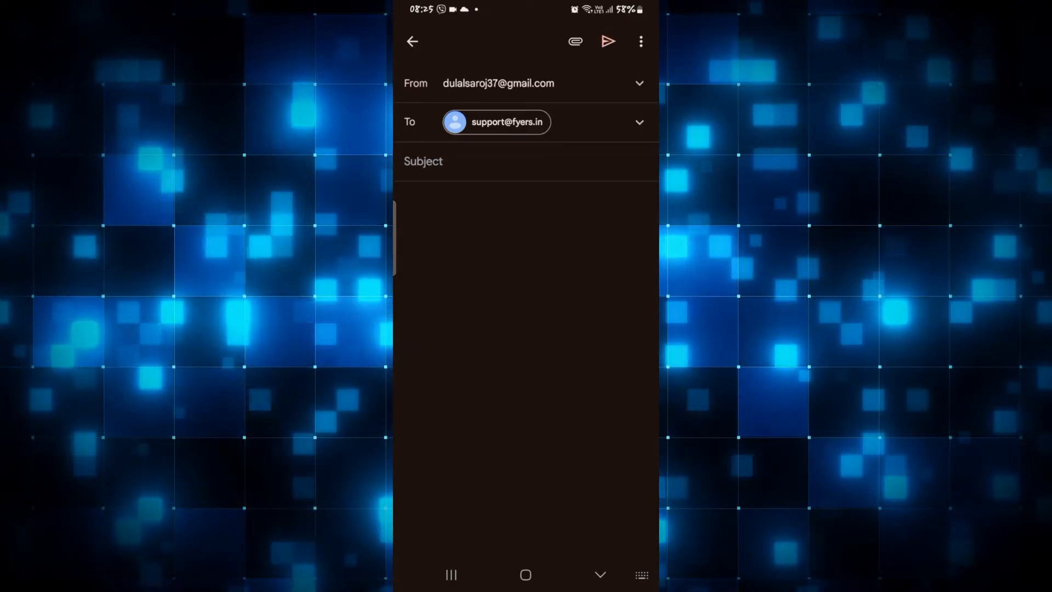
{"action": "left_click", "coordinate": [470, 161]}
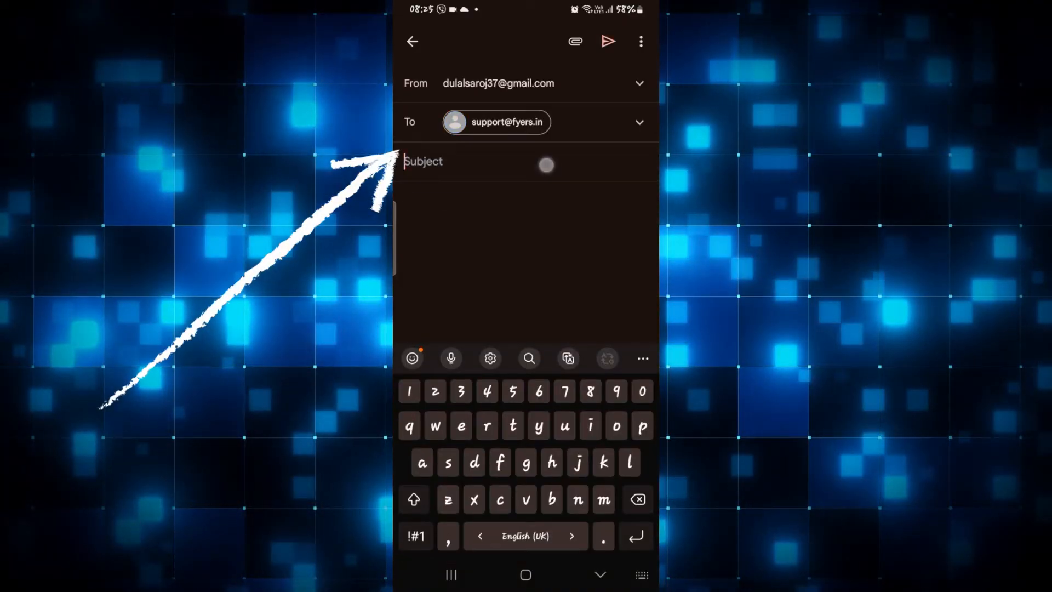
{"action": "type", "text": "delete my account"}
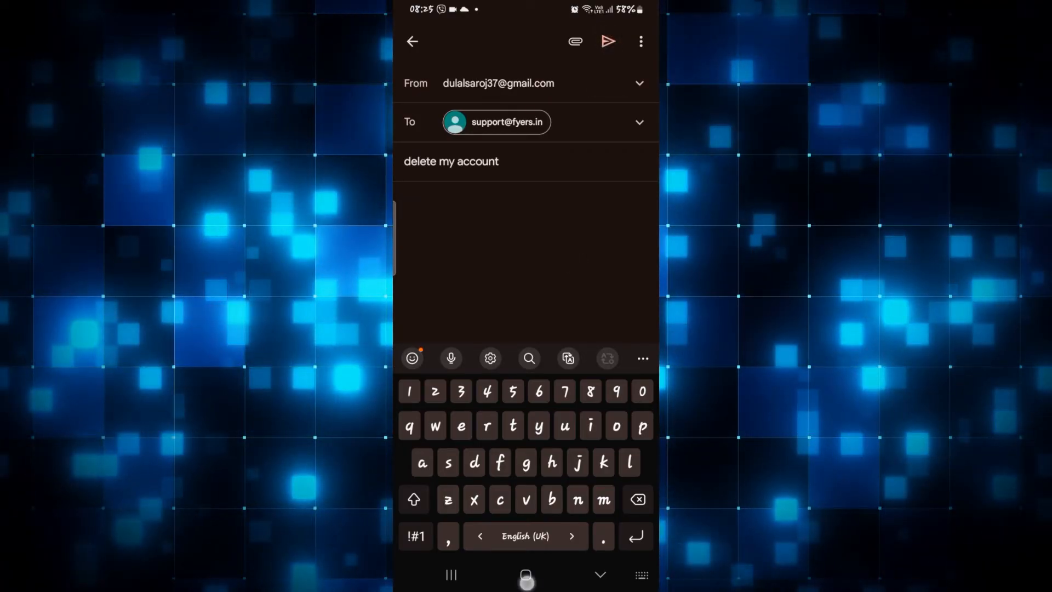
{"action": "left_click", "coordinate": [411, 41]}
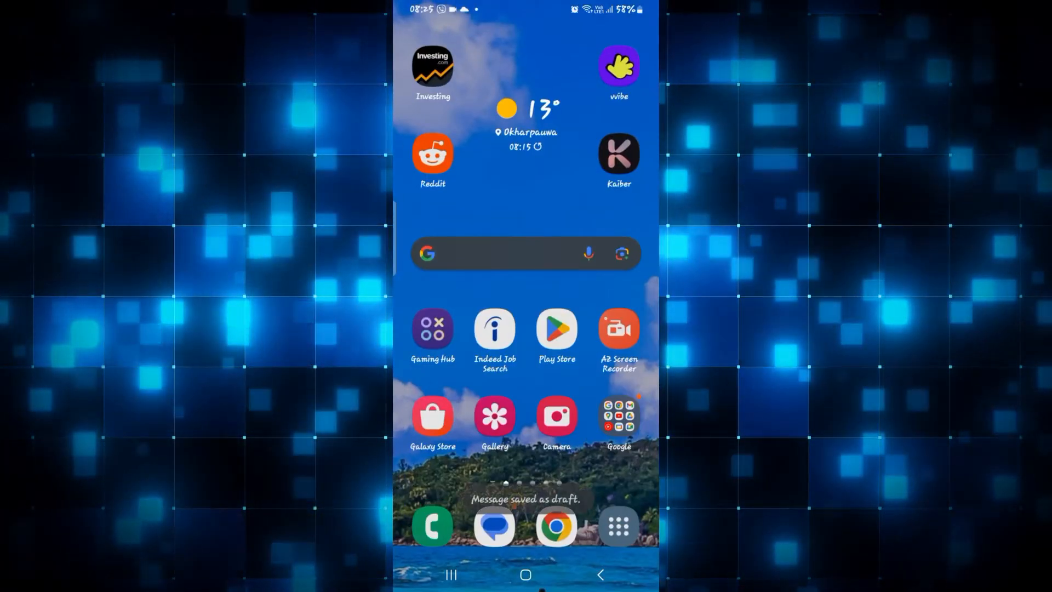